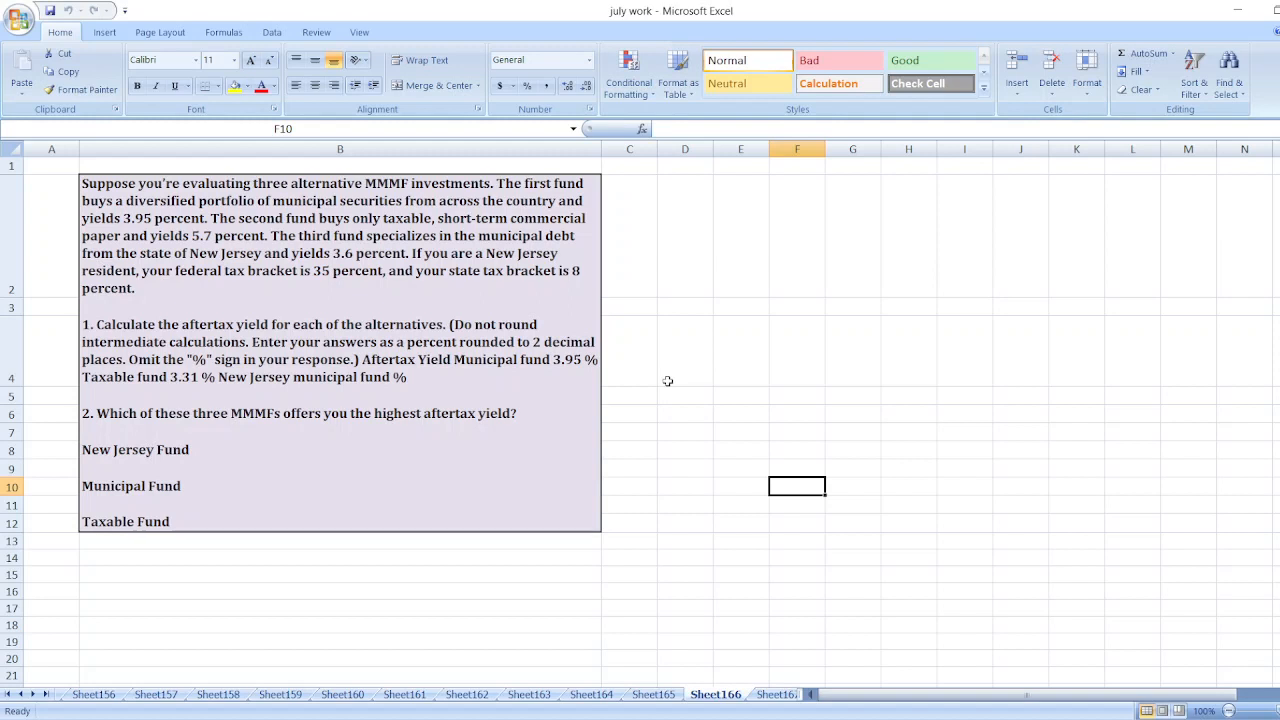
{"action": "mouse_move", "coordinate": [736, 656]}
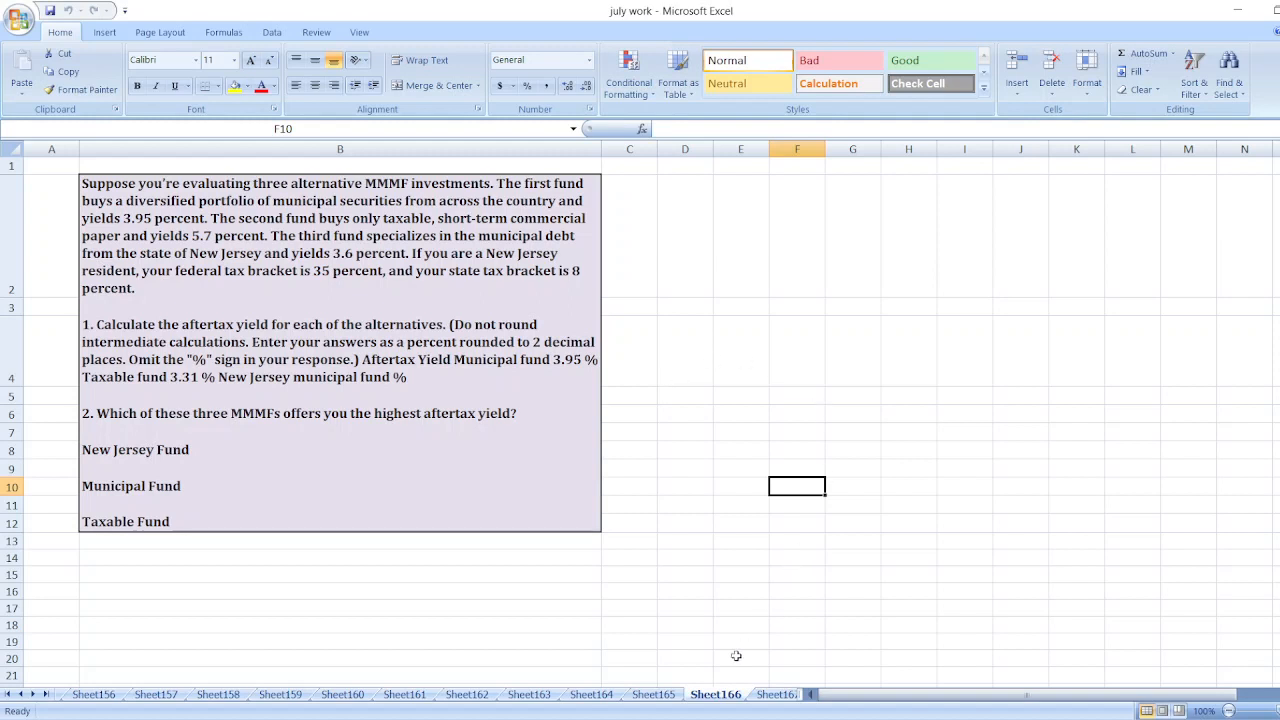